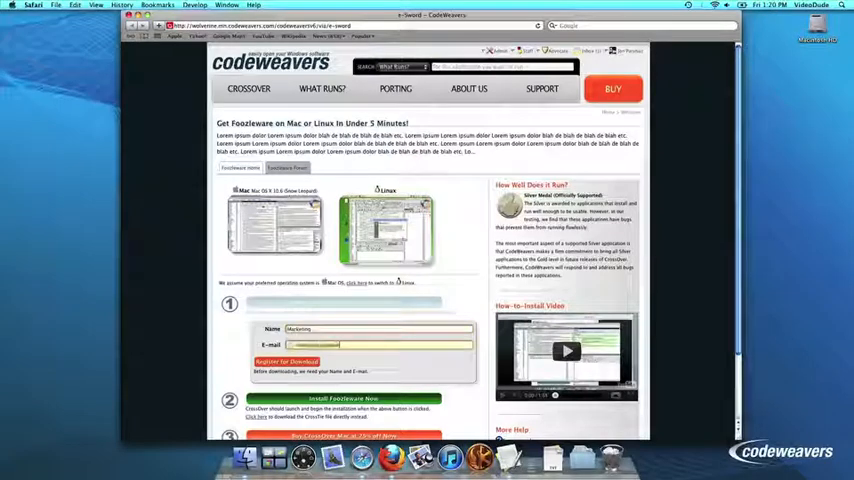
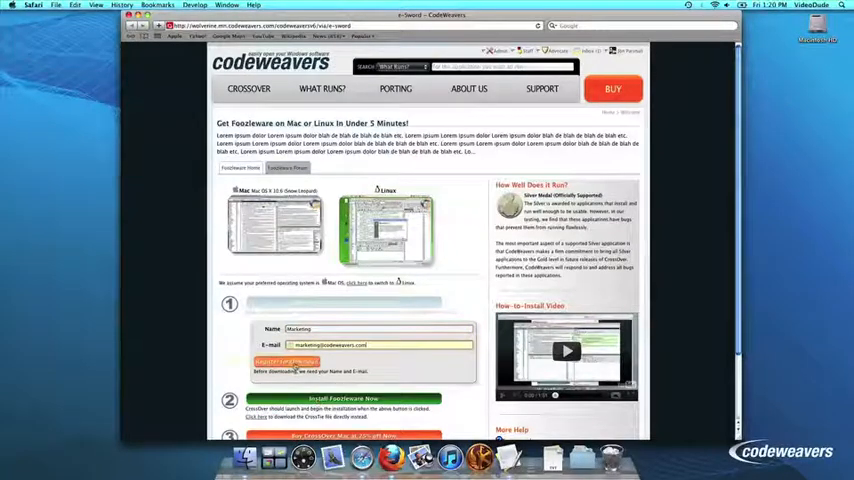
pyautogui.click(288, 360)
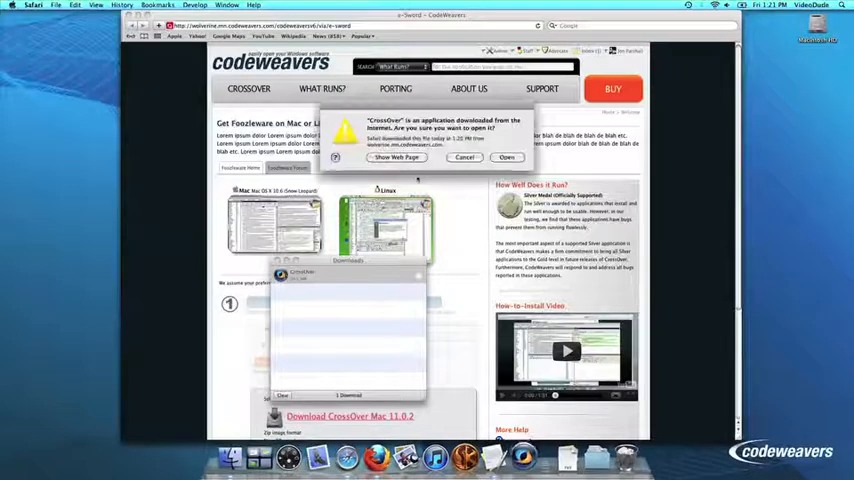
# Launch the downloaded CrossOver and start it as a trial with Try Now
pyautogui.click(464, 156)
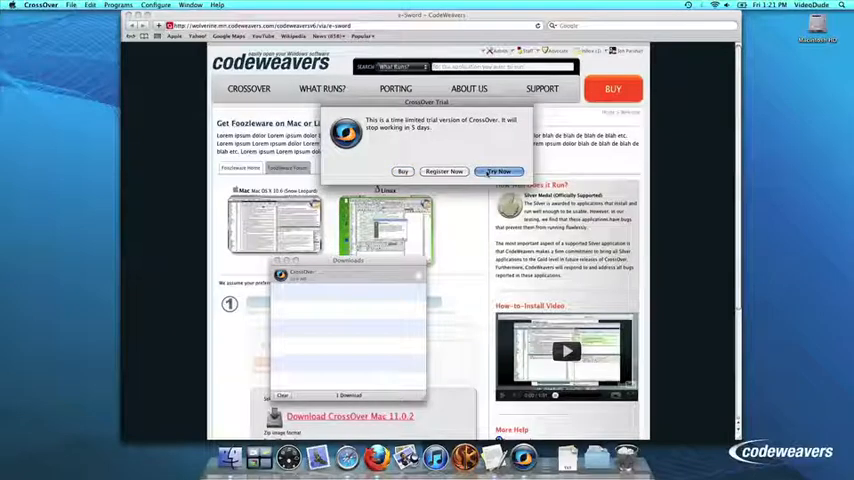
pyautogui.click(498, 172)
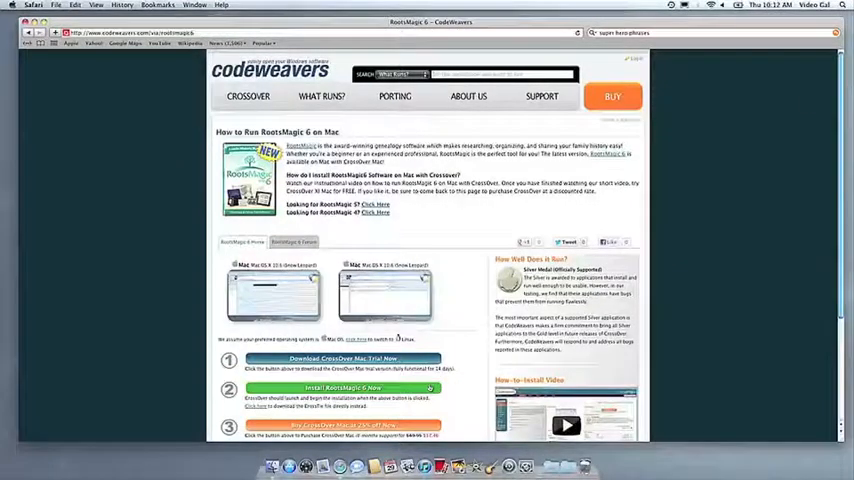
# Launch the CrossOver Software Installer for RootsMagic 4 from the CodeWeavers page
pyautogui.click(342, 388)
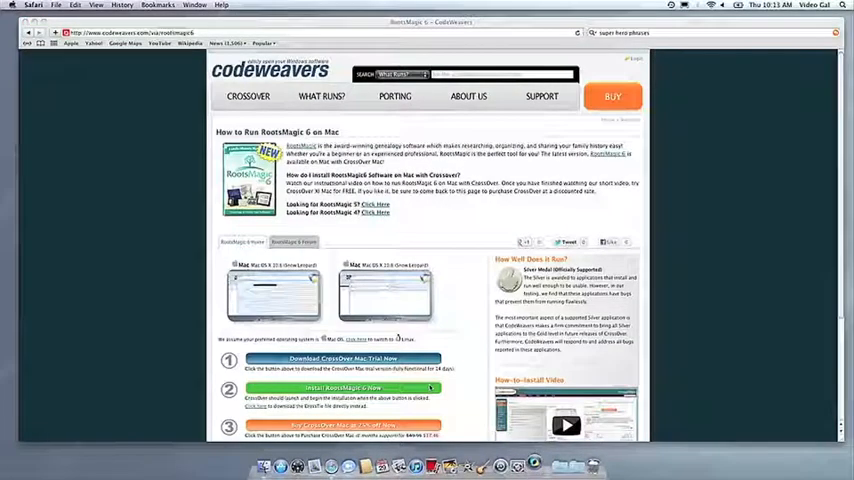
pyautogui.click(344, 388)
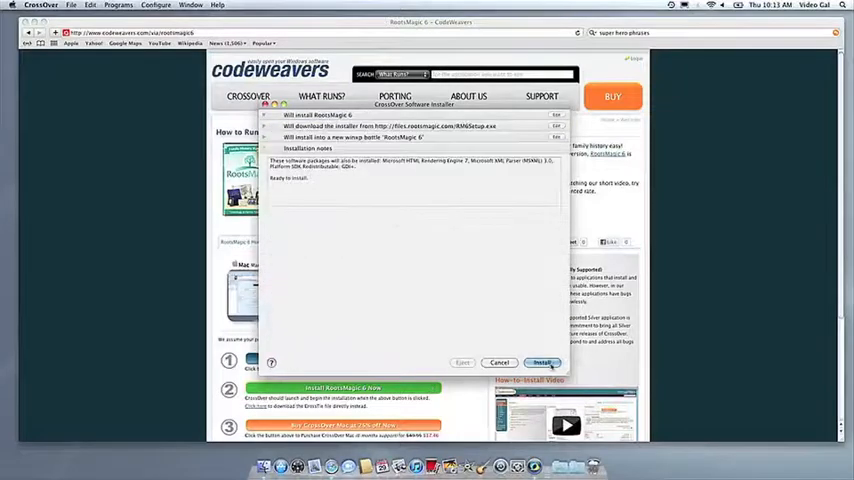
# Install RootsMagic 4, accepting its license agreement, and finish when installation completes
pyautogui.click(544, 362)
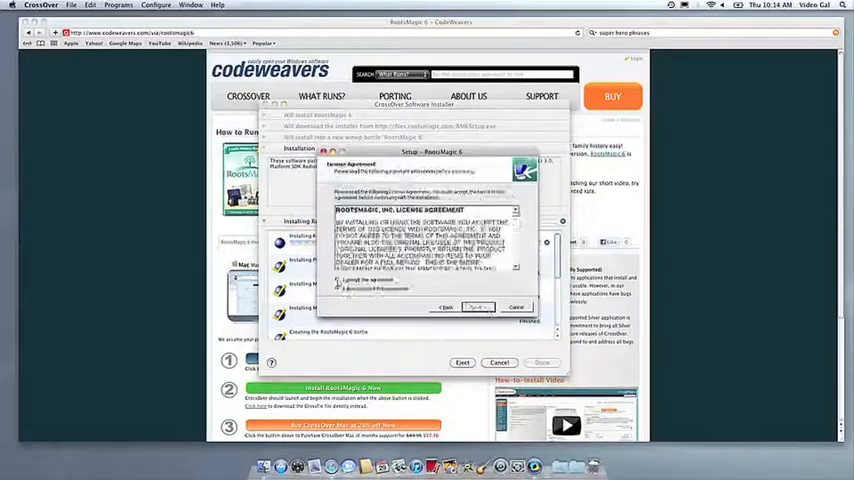
pyautogui.click(476, 308)
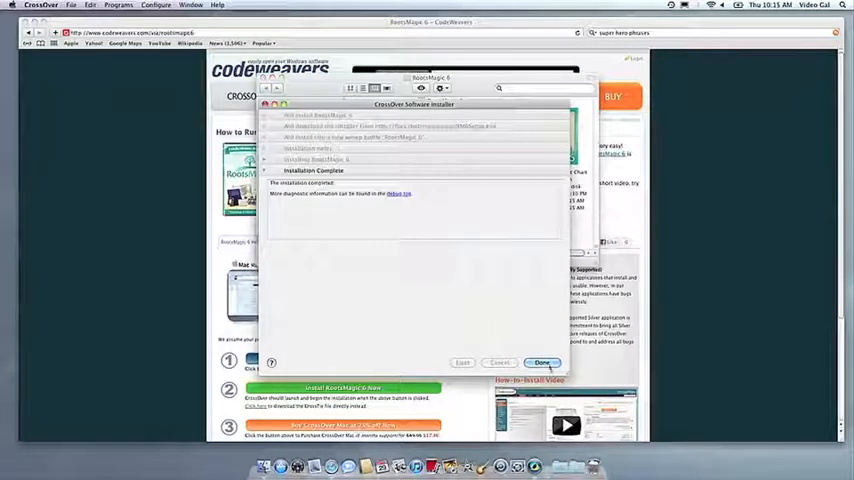
pyautogui.click(542, 362)
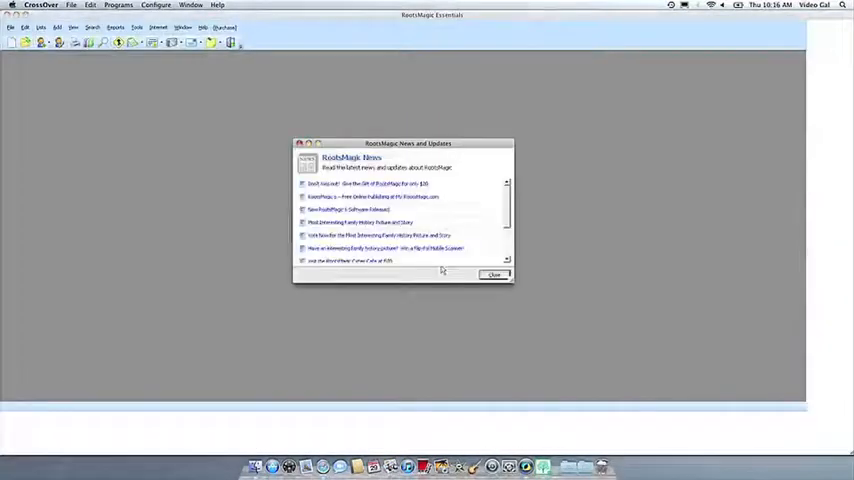
# Dismiss News and Updates and have RootsMagic search the computer for existing family files
pyautogui.click(492, 274)
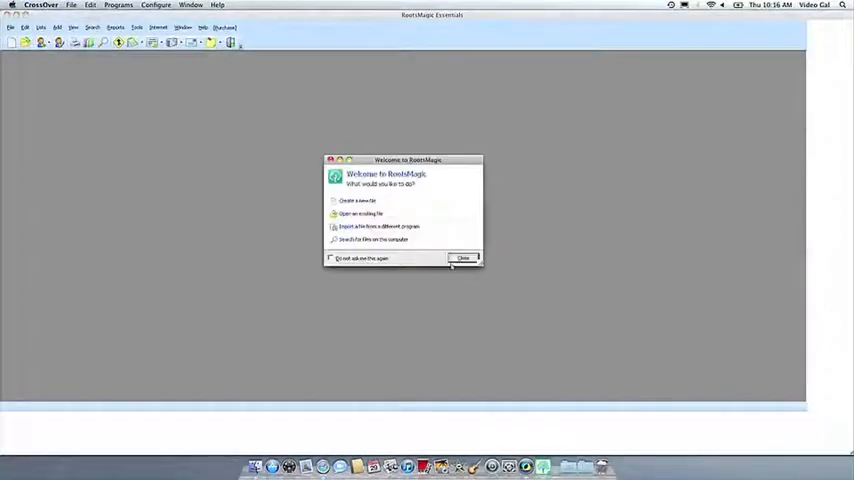
pyautogui.click(360, 214)
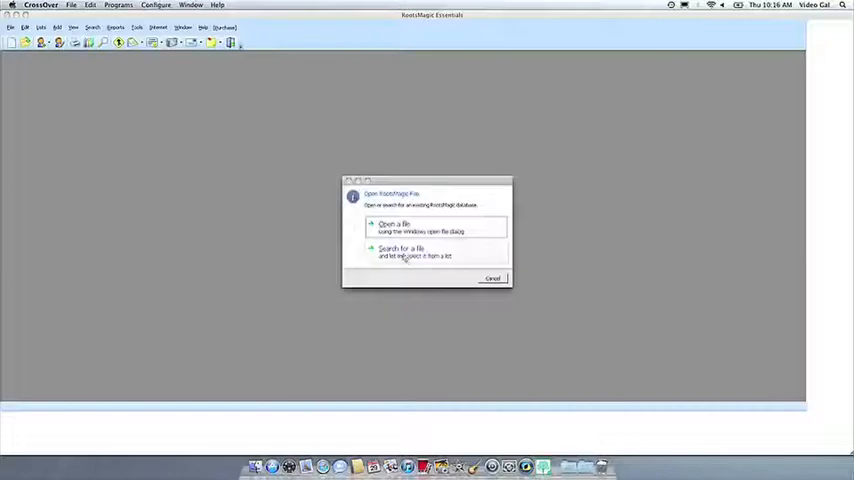
pyautogui.click(400, 252)
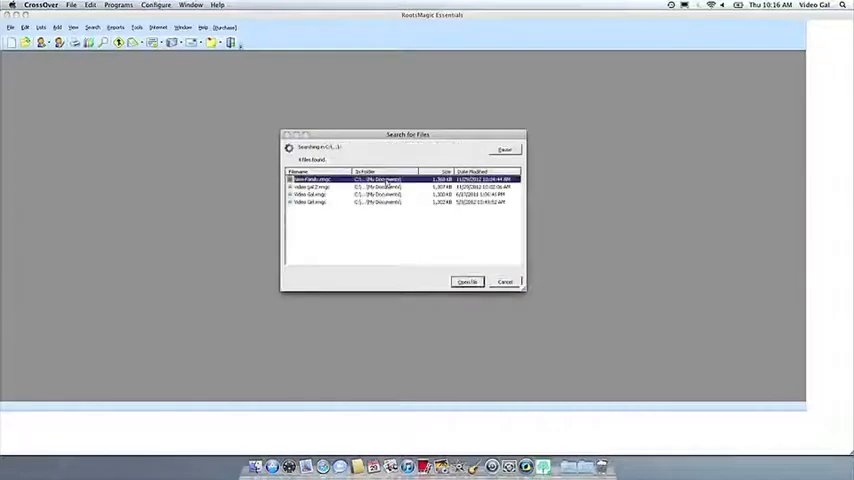